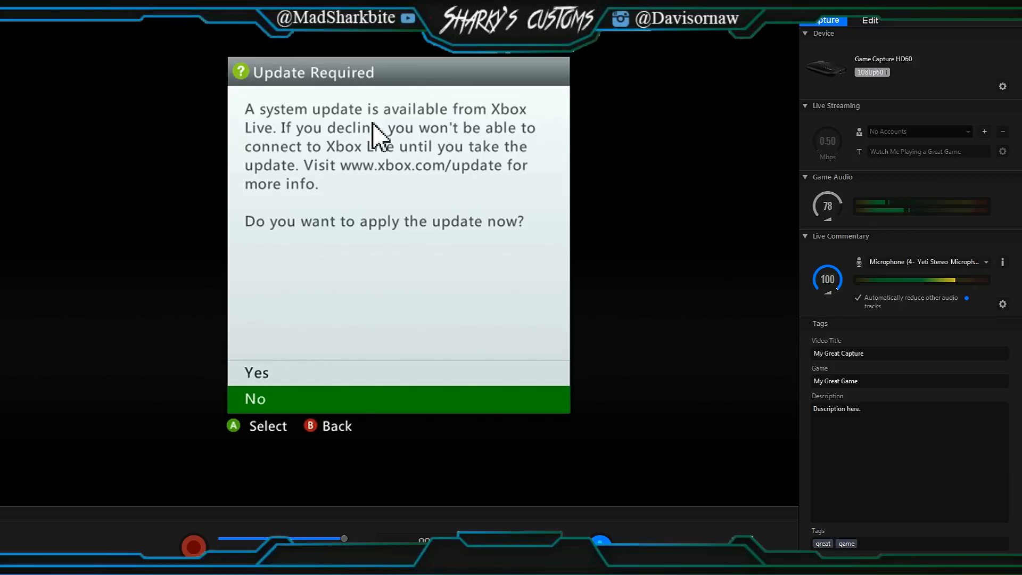
mouse_move(470, 142)
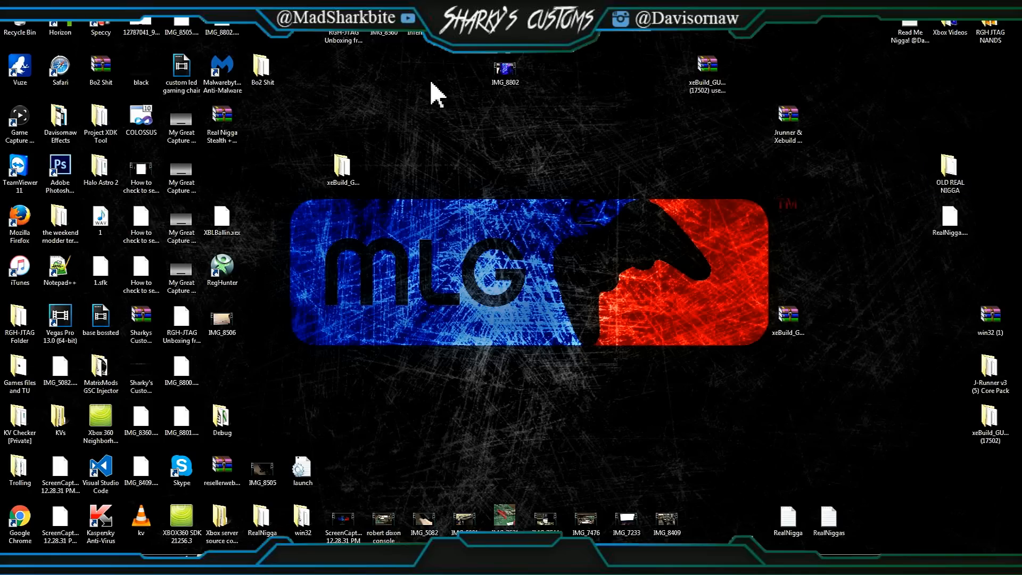
- Open the xeBuild_GUI_2.098 folder from the desktop to list its tools and application
left_click(342, 170)
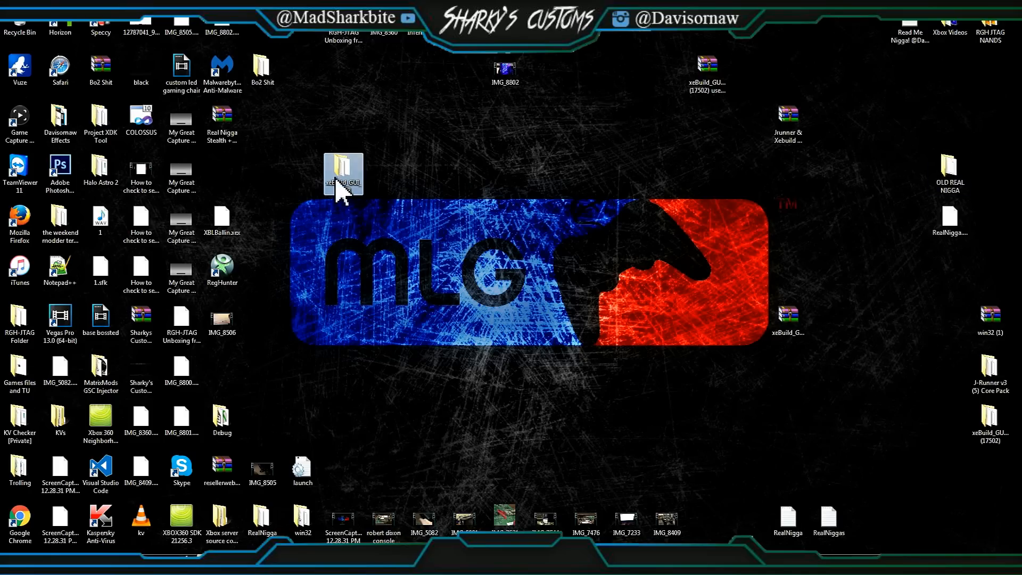
mouse_move(344, 117)
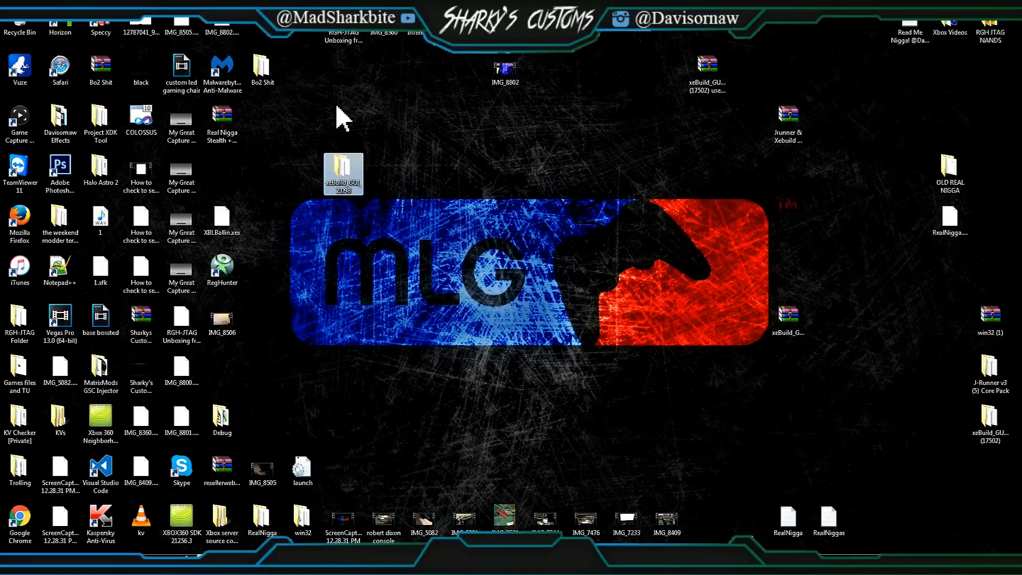
mouse_move(342, 120)
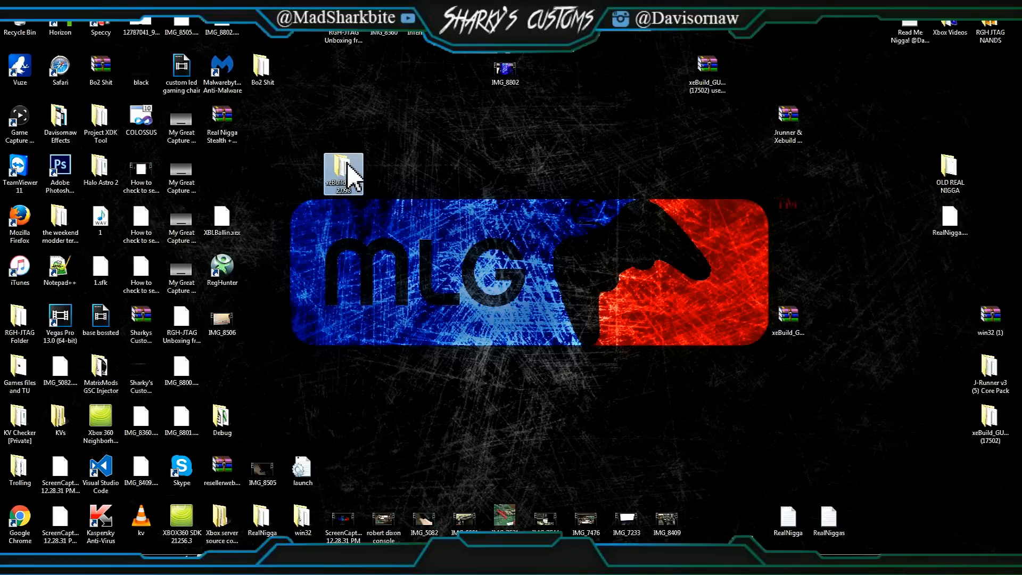
double_click(343, 168)
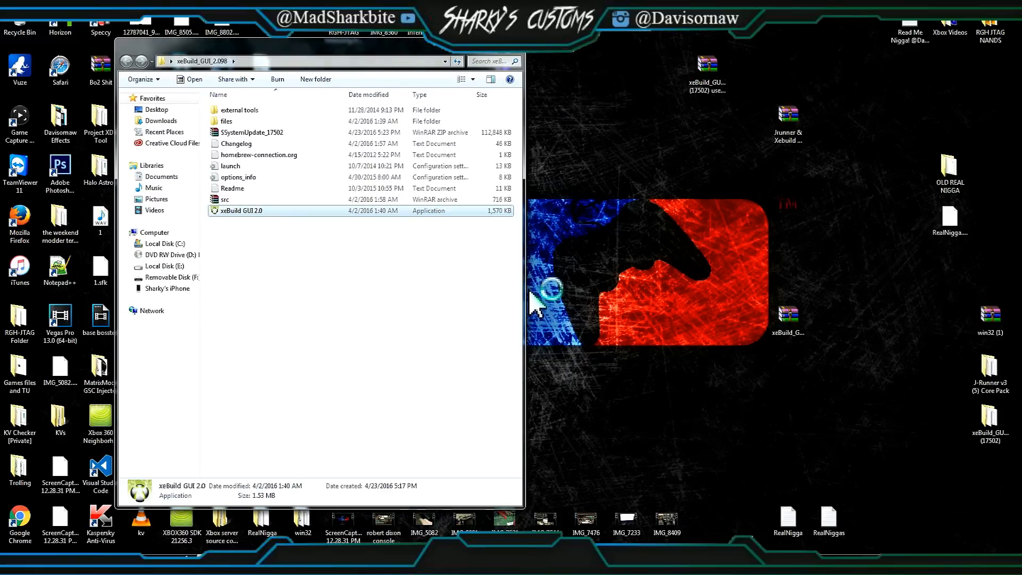
mouse_move(518, 300)
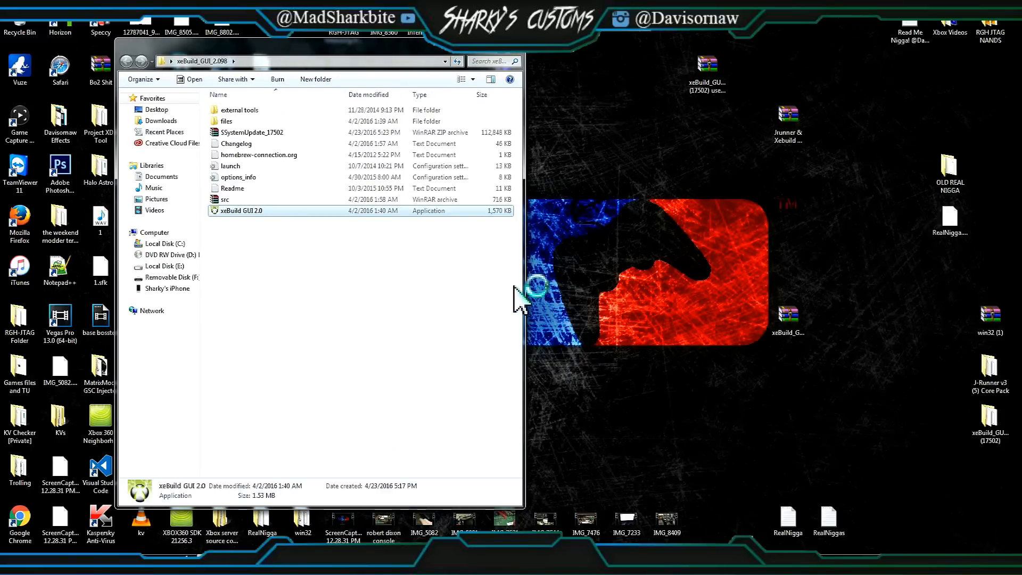
- Launch xeBuild GUI 2.0 to reach its main image-building window
double_click(241, 209)
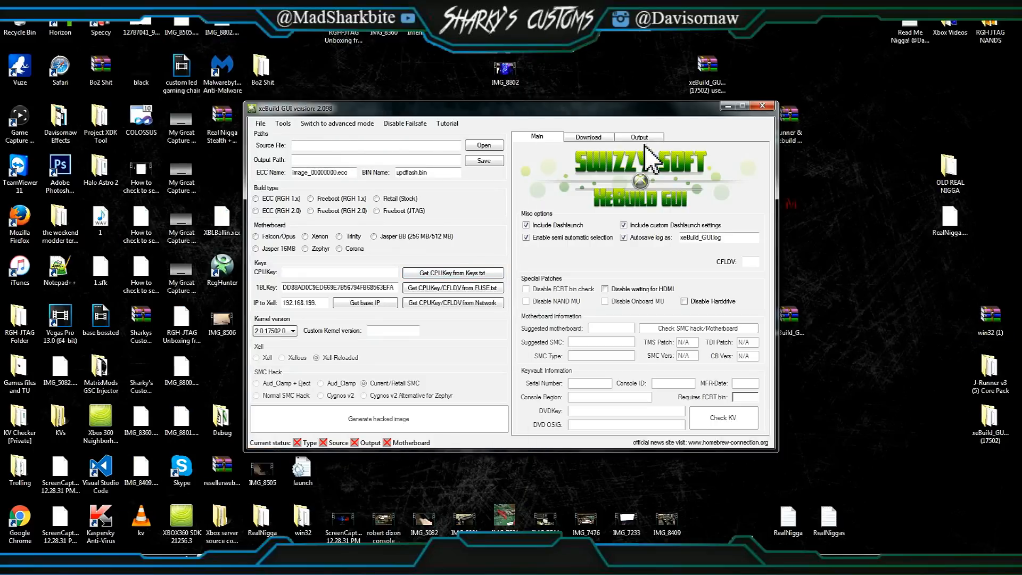
- Choose dashboard 2.0.17502.0 in the Download settings for the Avatar update, then close xeBuild GUI
left_click(588, 137)
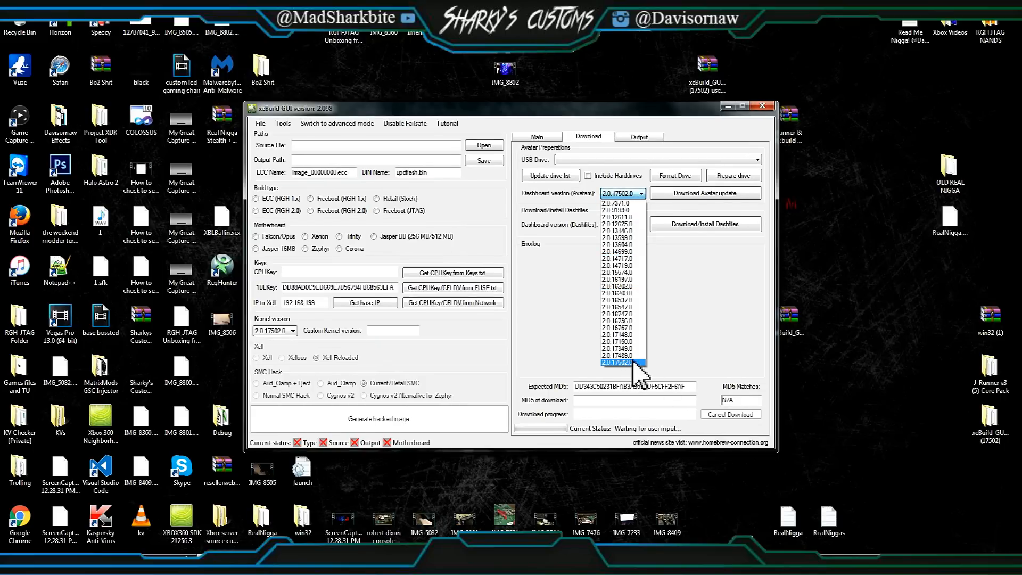
left_click(617, 362)
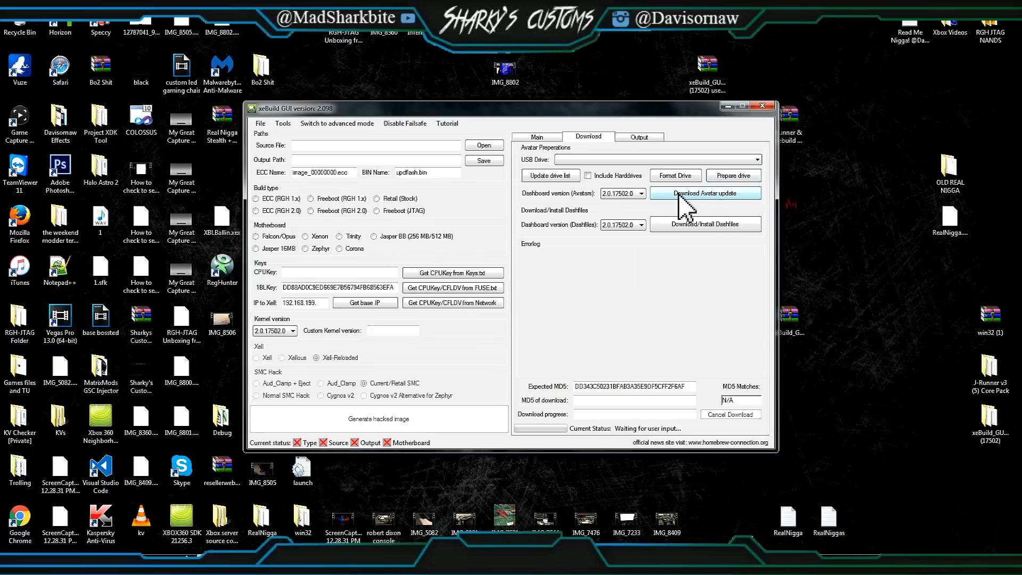
mouse_move(548, 442)
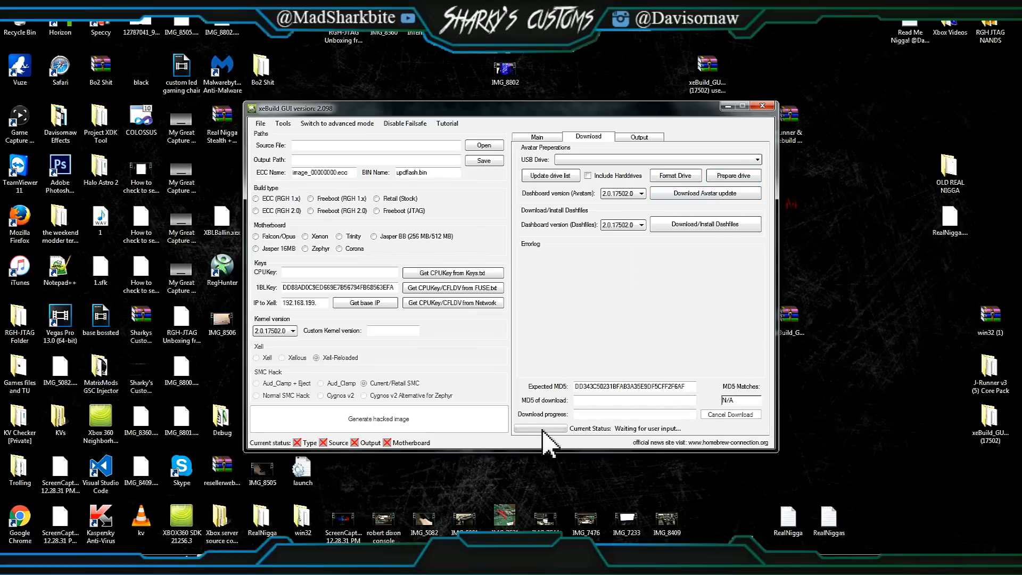
mouse_move(693, 459)
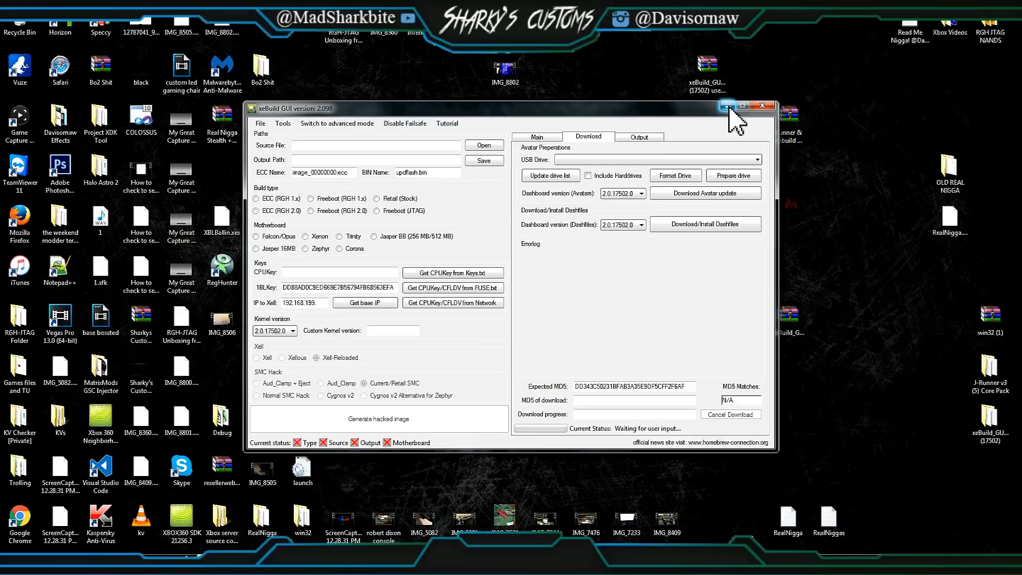
left_click(762, 105)
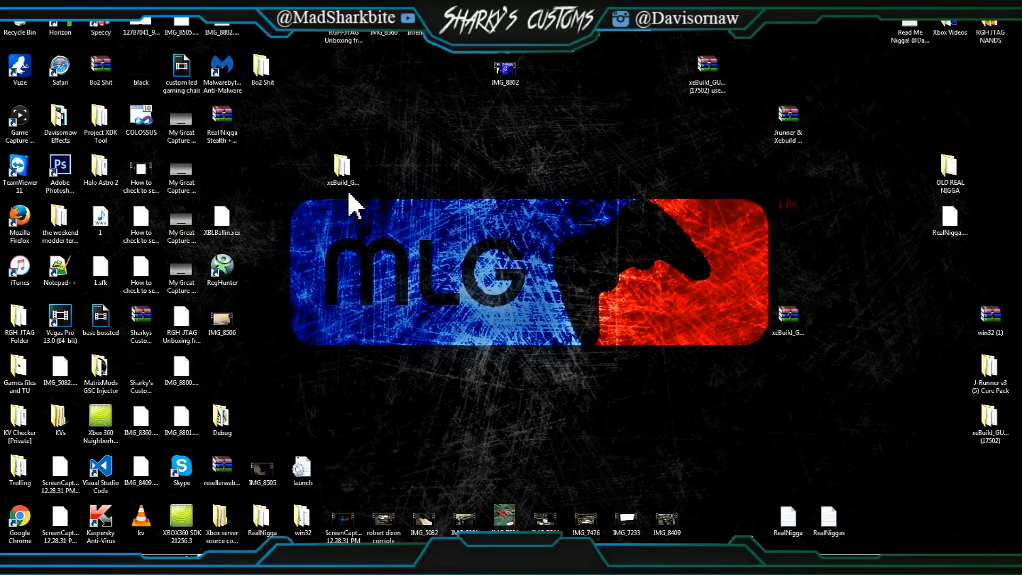
- Reopen the xeBuild GUI folder and open the SSystemUpdate_17502 ZIP archive in WinRAR
double_click(340, 164)
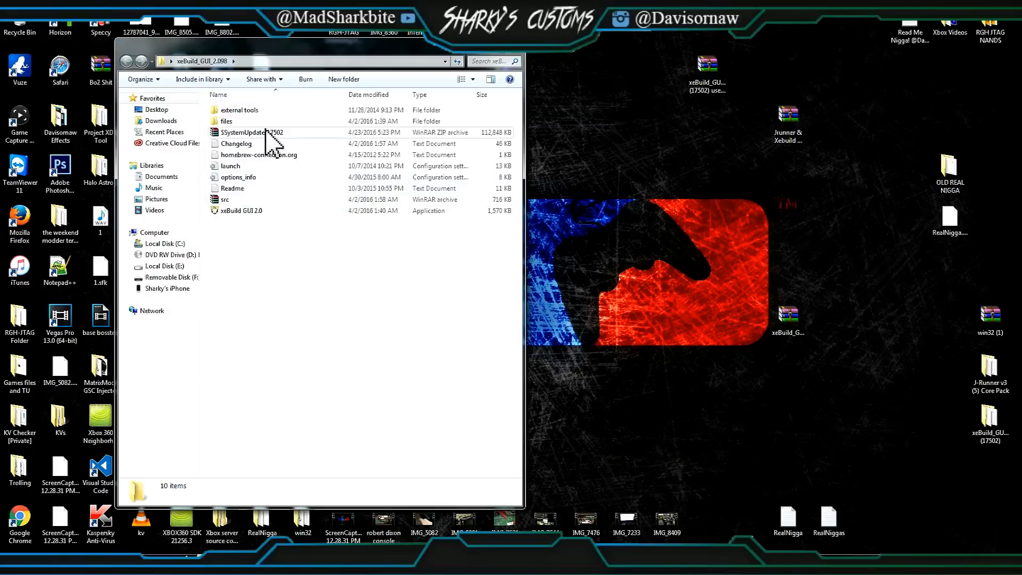
mouse_move(234, 155)
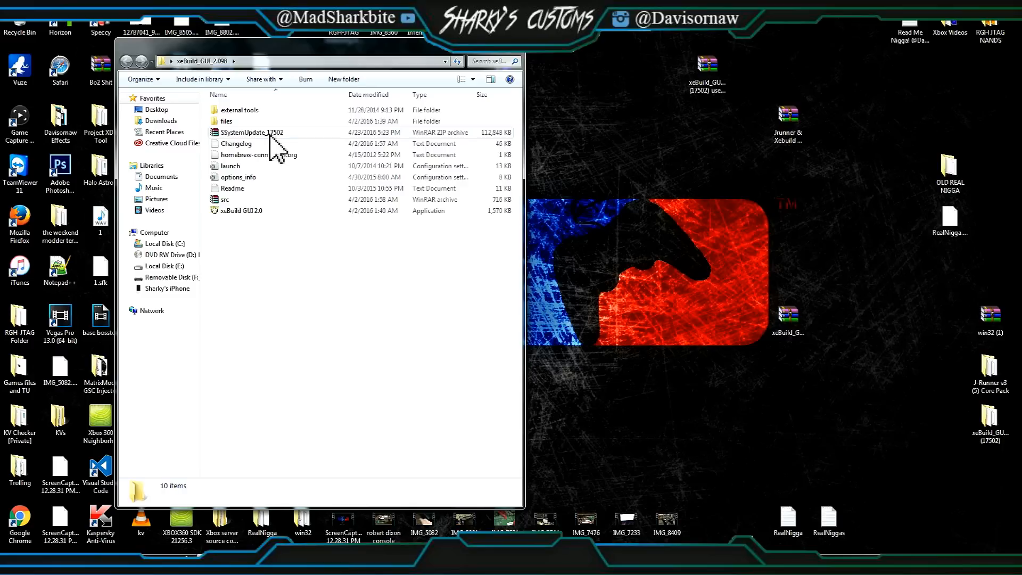
mouse_move(267, 145)
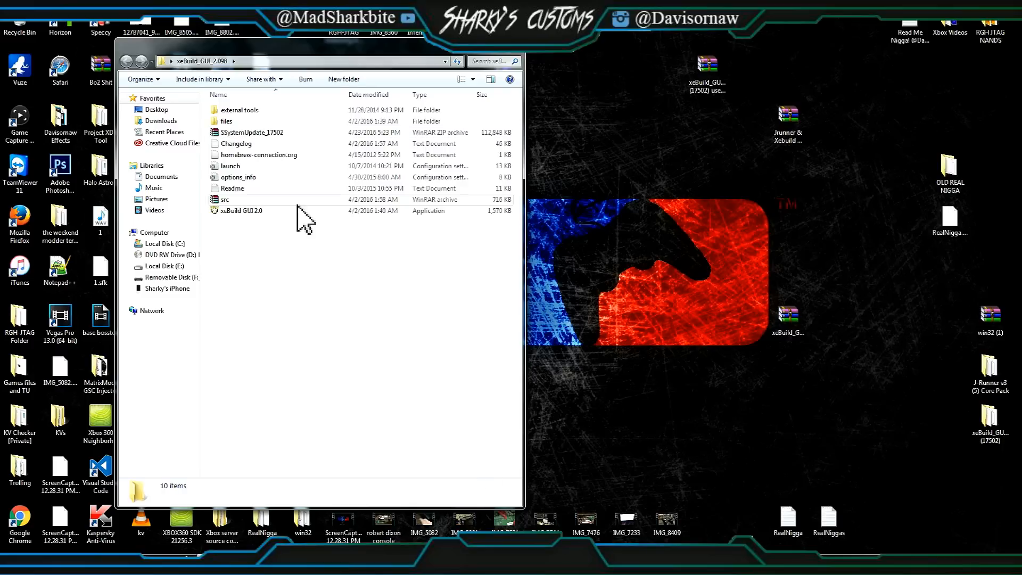
left_click(252, 132)
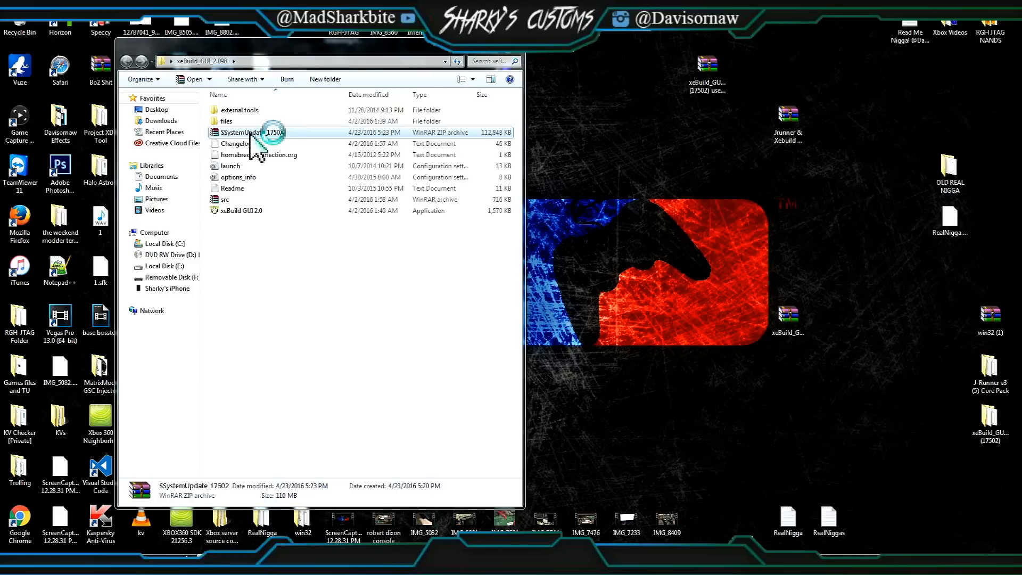
double_click(251, 132)
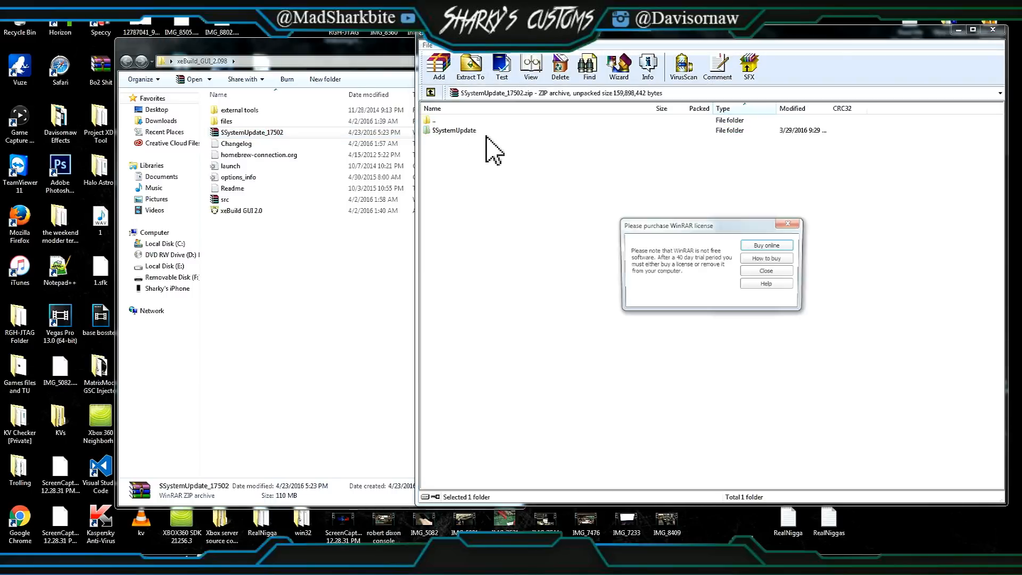
- Select the archive's SSystemUpdate folder alongside the empty Removable Disk (F:) for copying
left_click(453, 130)
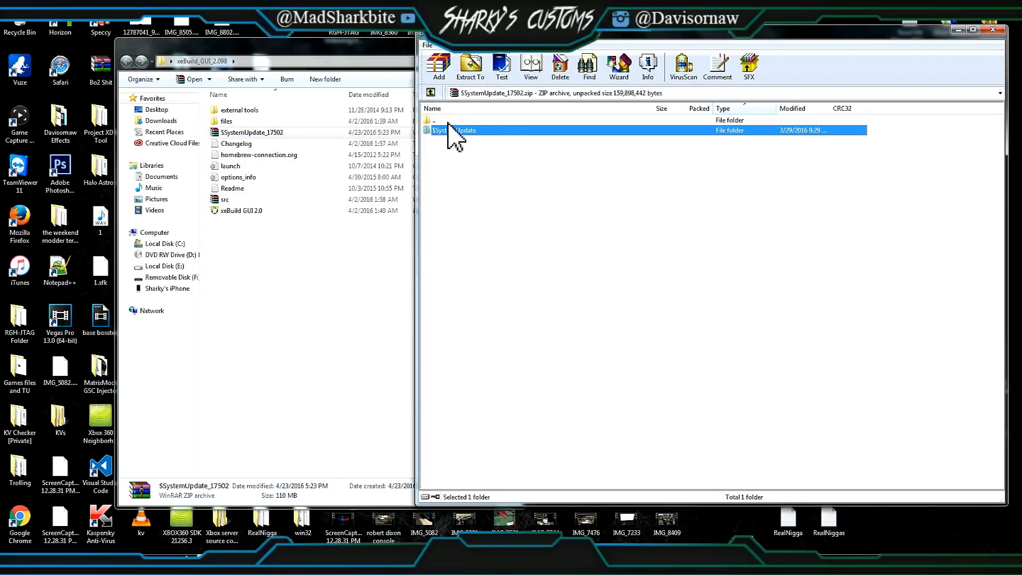
mouse_move(974, 332)
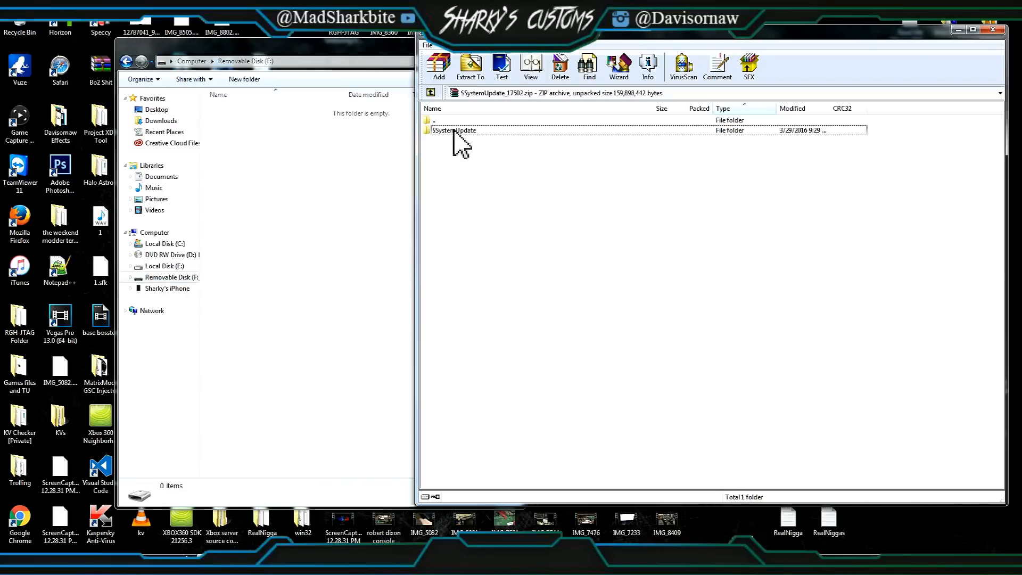
left_click(469, 65)
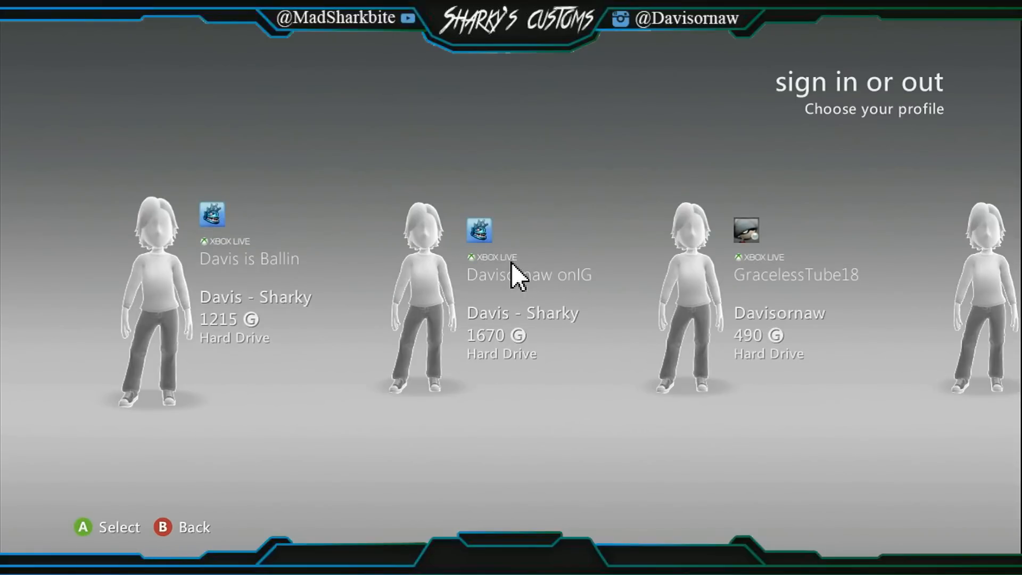
- Sign in with a stored console profile so the Xbox shows the Update Required prompt
left_click(418, 274)
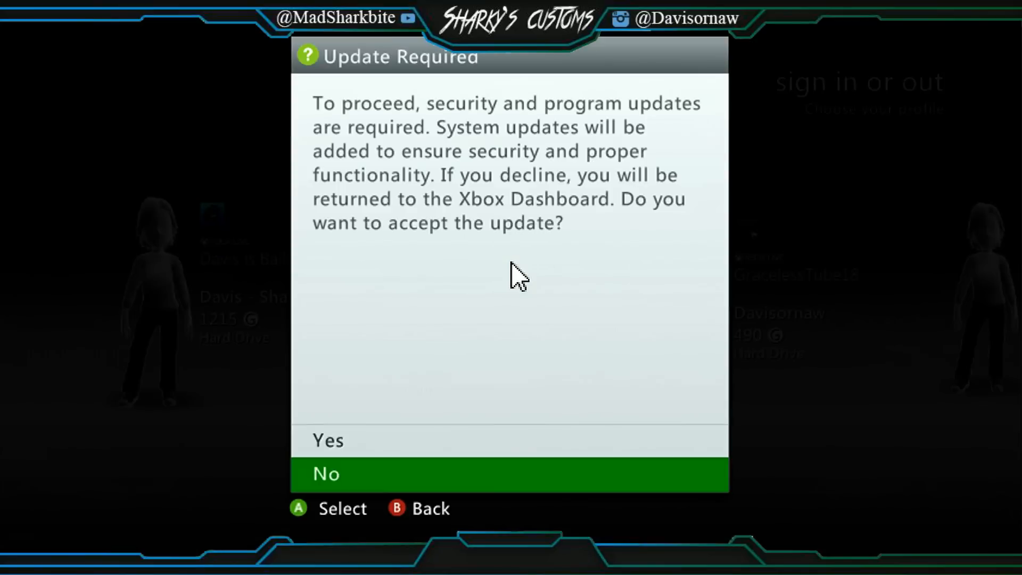